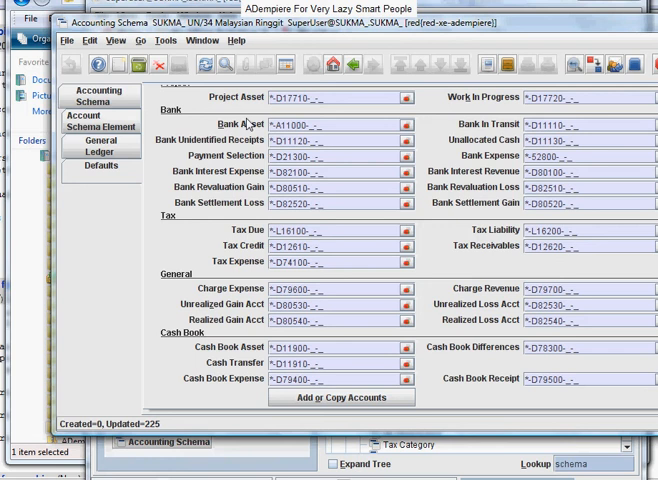
pyautogui.moveTo(258, 376)
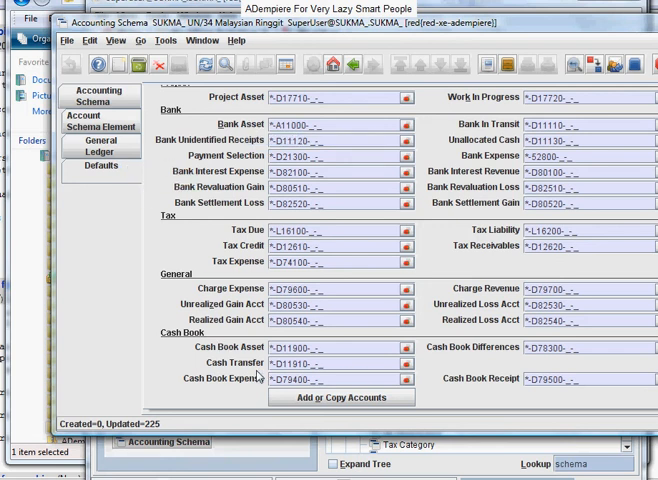
pyautogui.moveTo(156, 288)
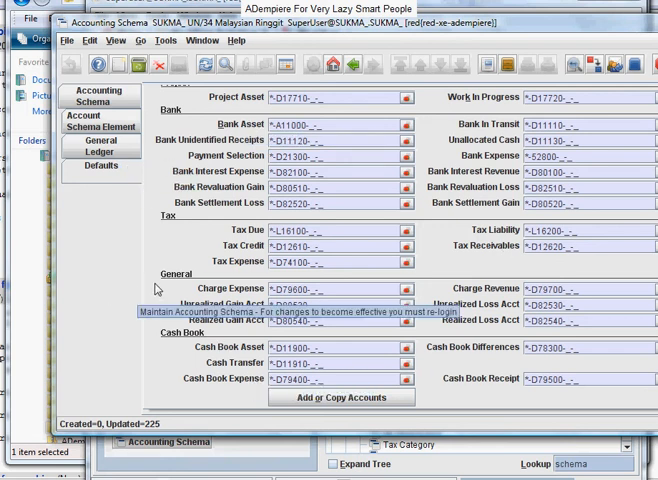
pyautogui.moveTo(256, 136)
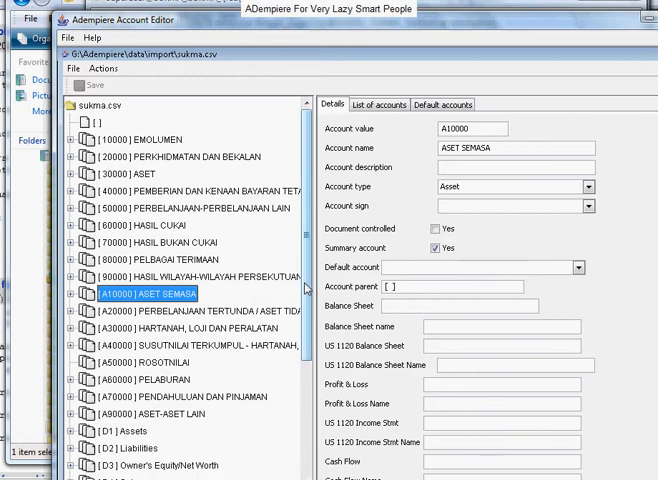
# - Make D11100 Checking Account the B_ASSET_ACCT default, replacing A11000
pyautogui.scroll(-3)
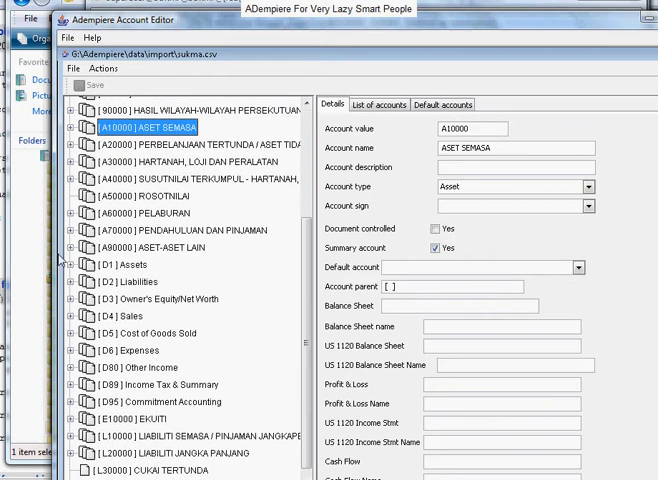
pyautogui.click(72, 264)
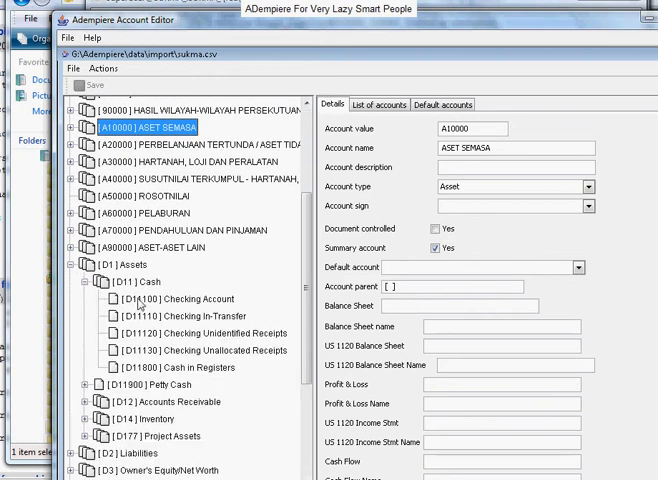
pyautogui.click(178, 300)
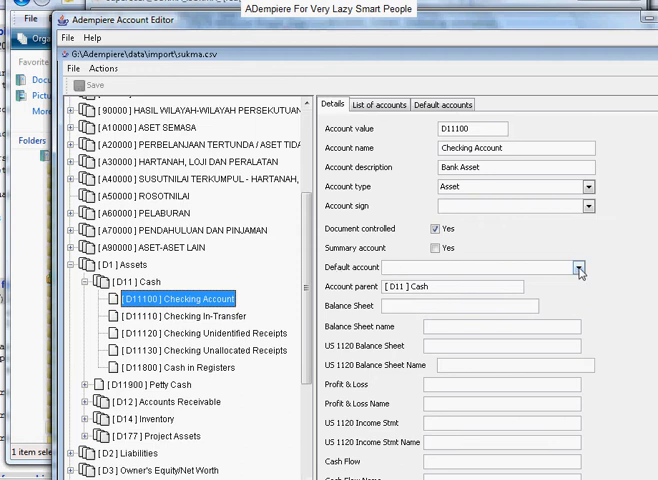
pyautogui.click(586, 268)
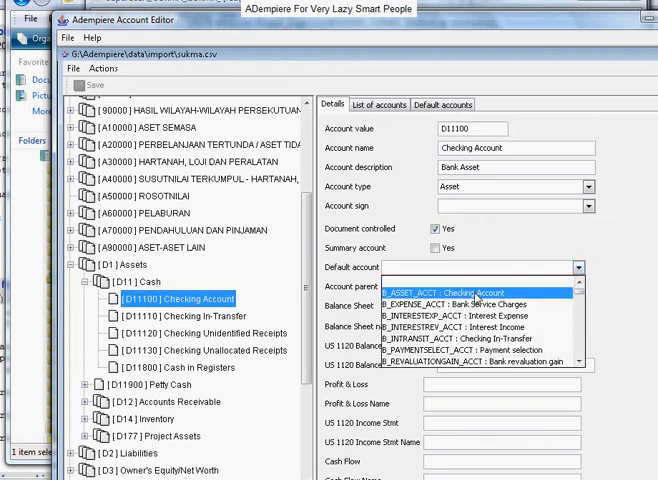
pyautogui.click(444, 292)
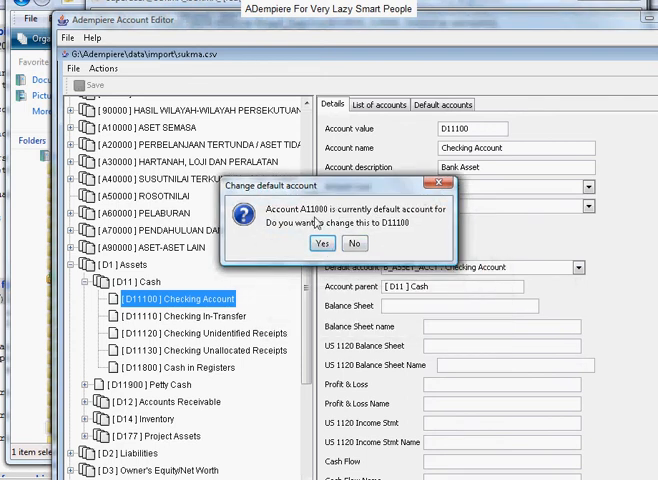
pyautogui.moveTo(392, 232)
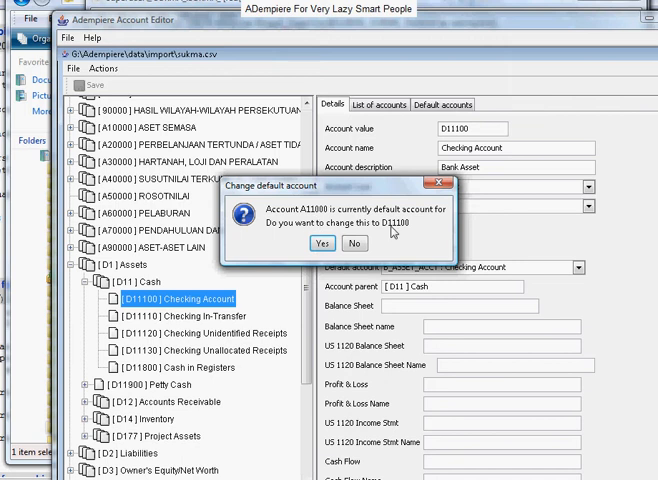
pyautogui.click(322, 244)
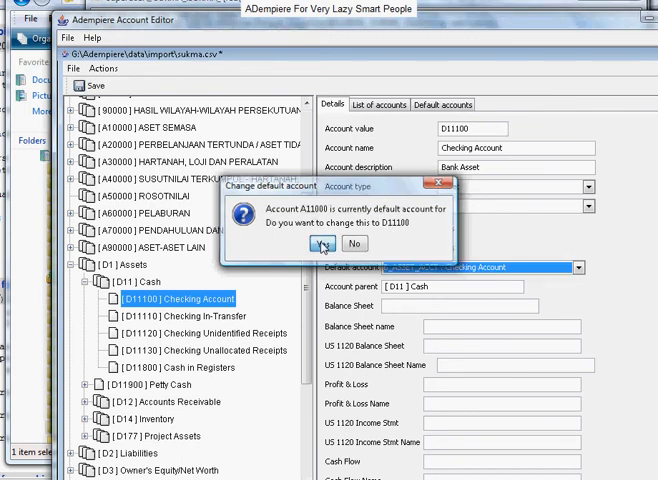
# - Save the account file sukma.csv
pyautogui.click(322, 244)
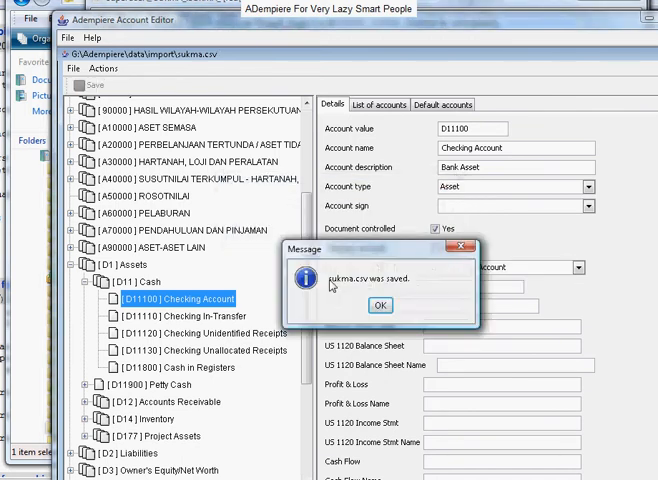
pyautogui.click(380, 304)
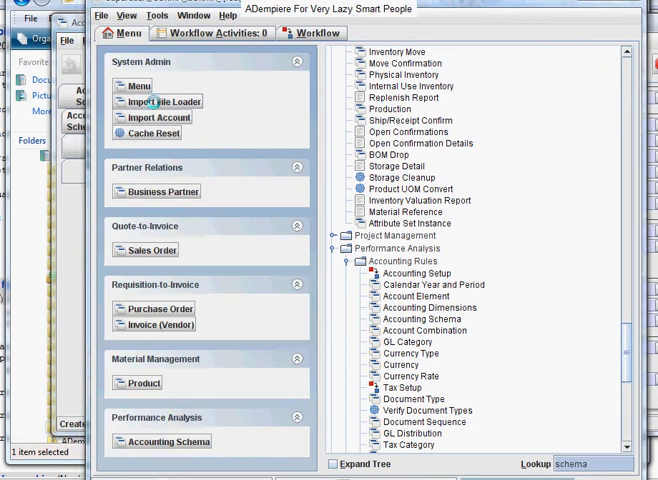
# - Load sukma.csv in the Import File Loader so its rows are ready for account import
pyautogui.click(162, 100)
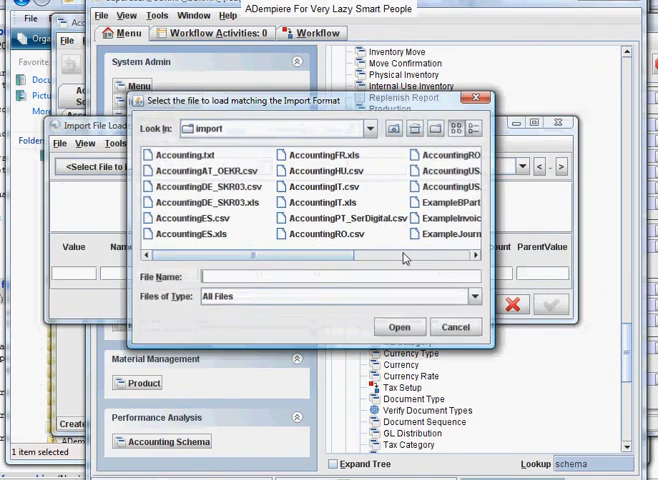
pyautogui.click(380, 188)
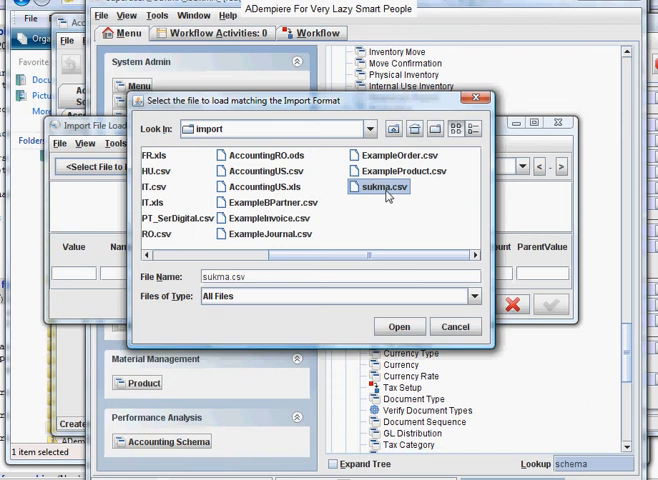
pyautogui.click(398, 326)
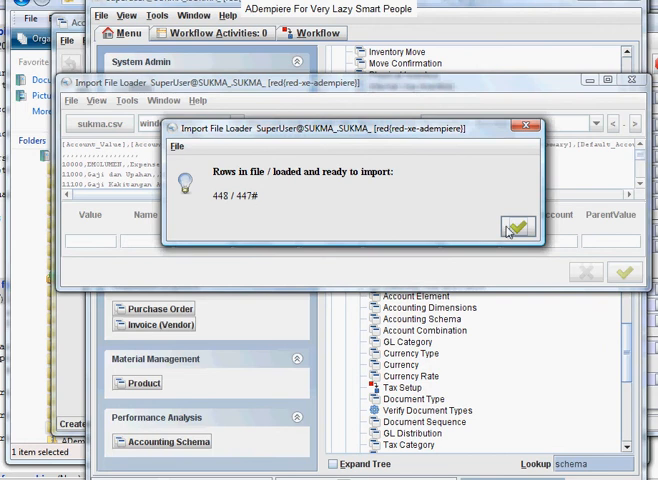
pyautogui.click(510, 230)
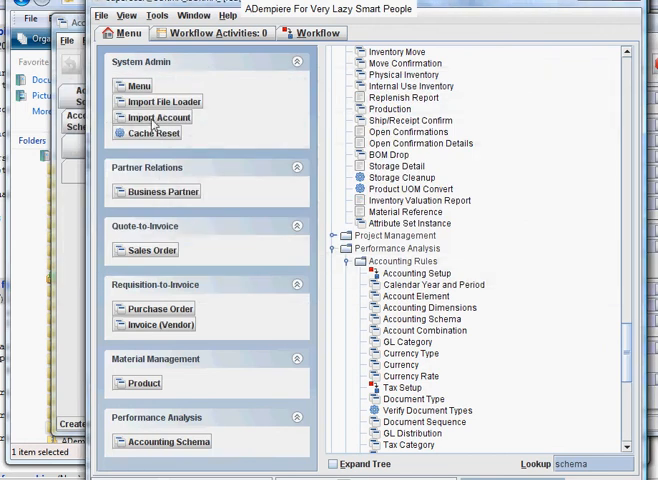
# - Import the loaded accounts with Update Default Accounts, inserting 446 elements with 5 errors
pyautogui.click(160, 116)
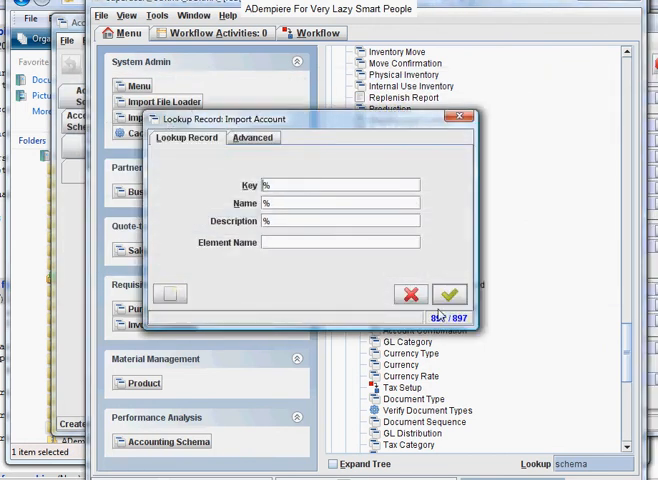
pyautogui.click(448, 294)
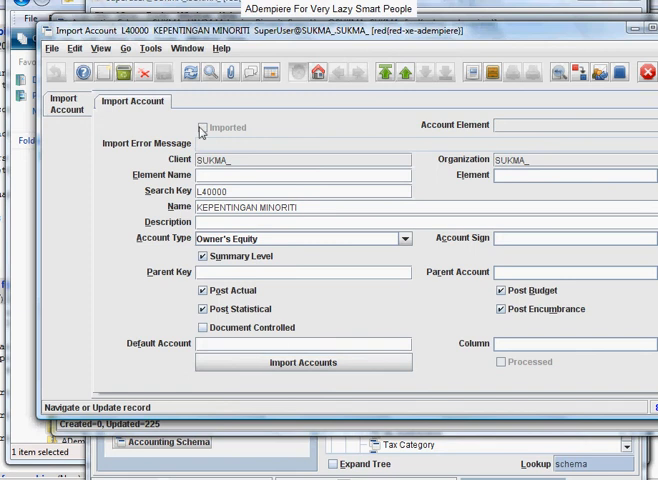
pyautogui.click(304, 362)
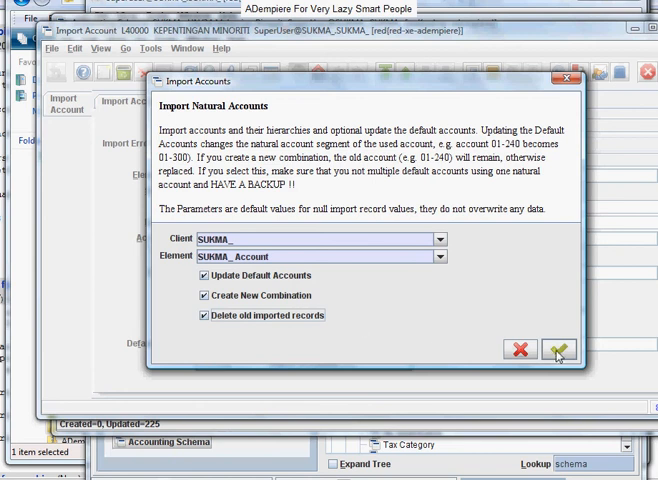
pyautogui.click(560, 350)
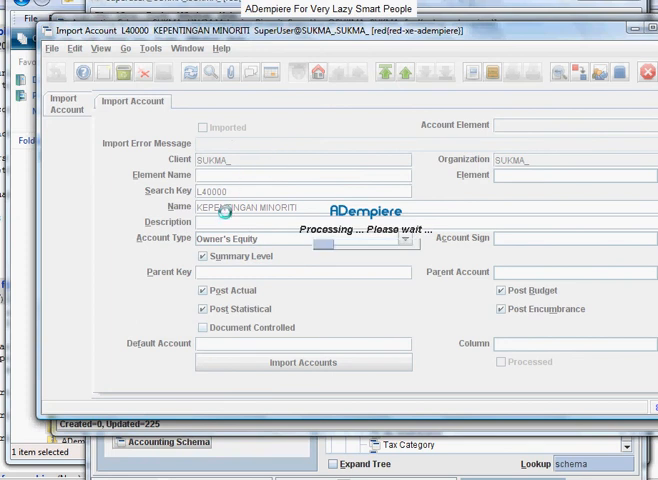
pyautogui.click(312, 362)
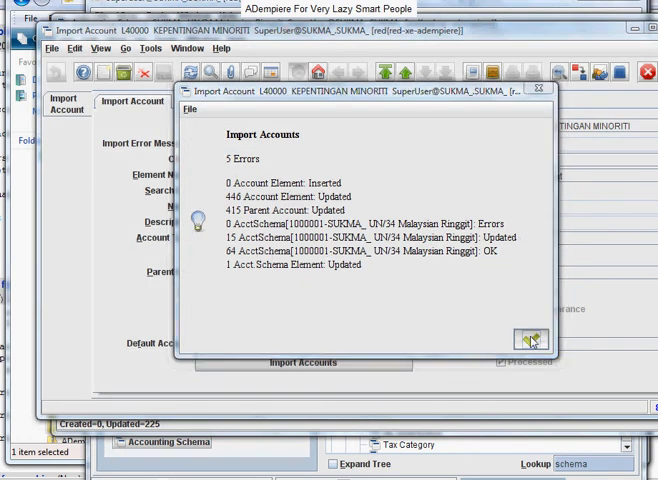
pyautogui.click(528, 340)
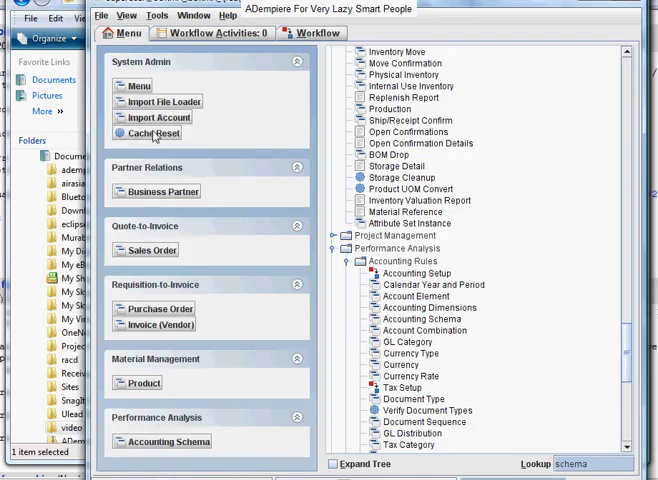
# - Run the Cache Reset process
pyautogui.click(152, 132)
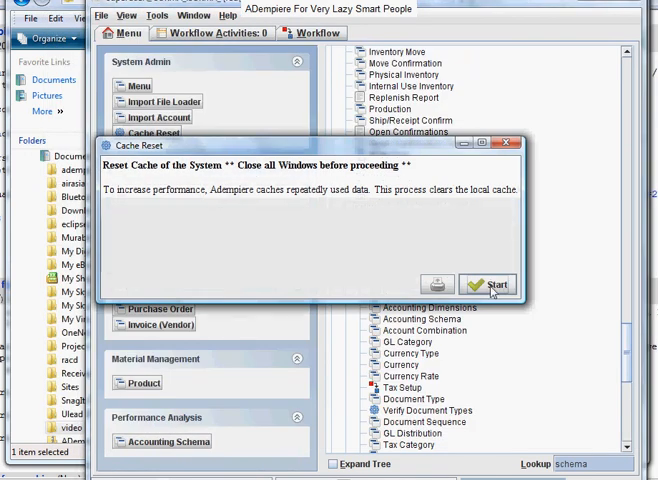
pyautogui.click(490, 284)
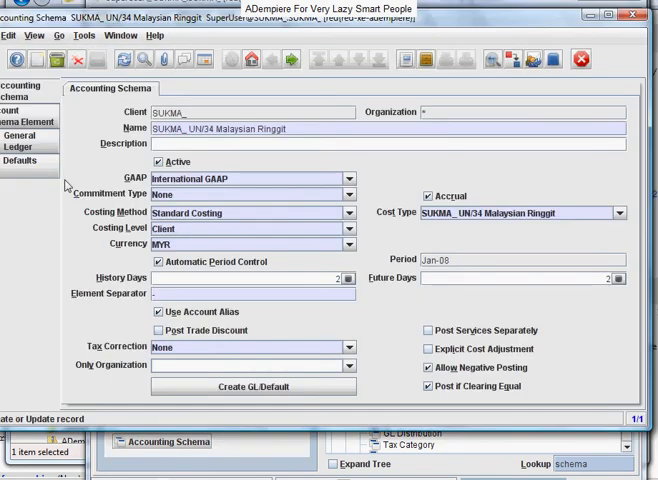
# - From the schema Defaults showing Bank Asset D11100, run Add or Copy Accounts with Copy Overwrite
pyautogui.click(36, 162)
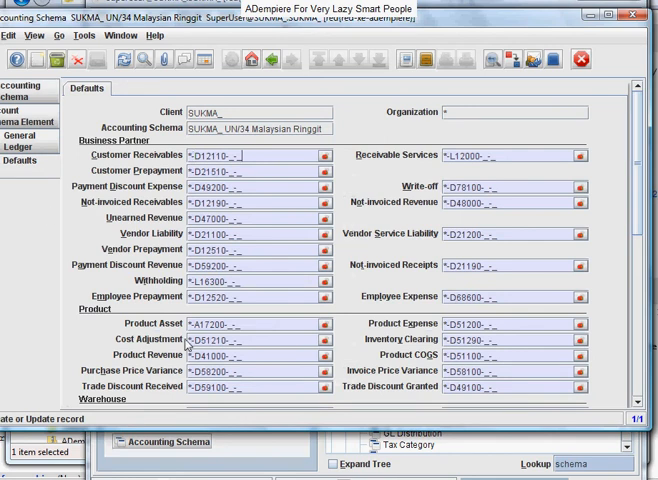
pyautogui.scroll(-3)
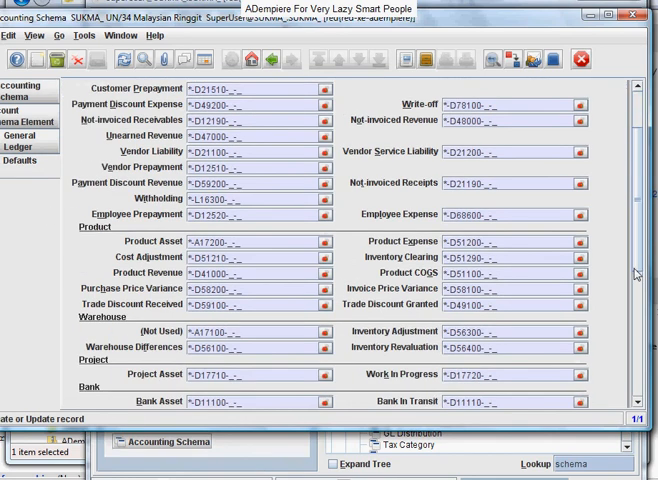
pyautogui.scroll(-3)
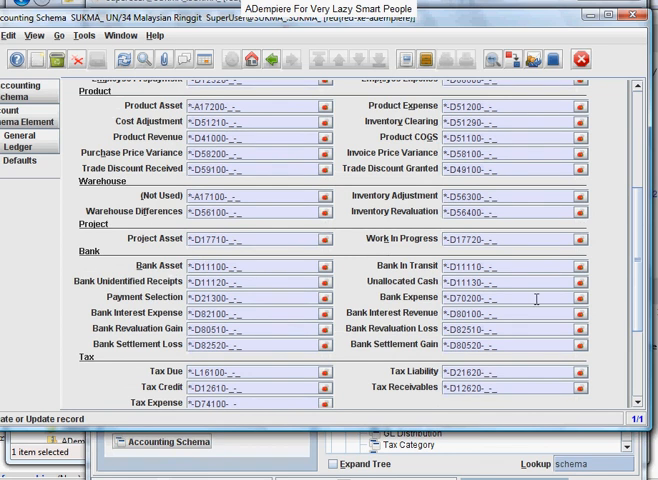
pyautogui.scroll(-3)
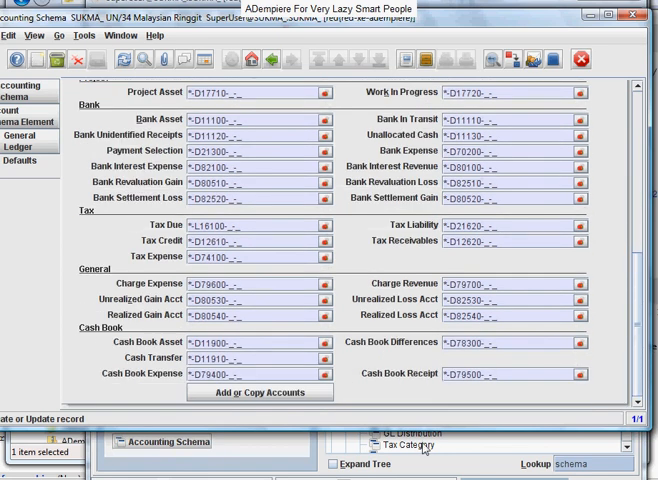
pyautogui.moveTo(260, 392)
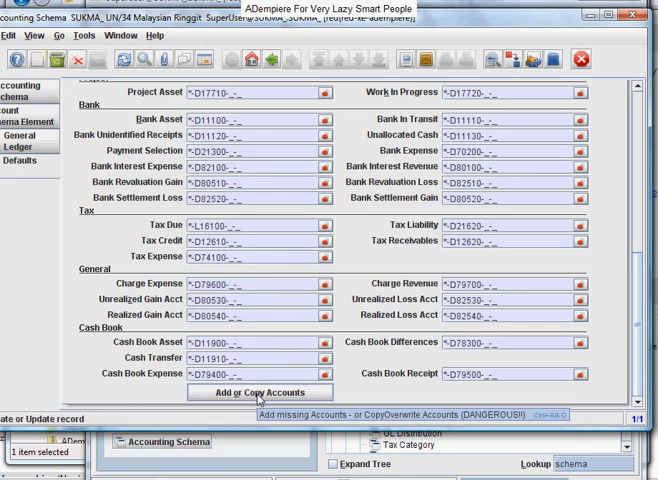
pyautogui.click(262, 392)
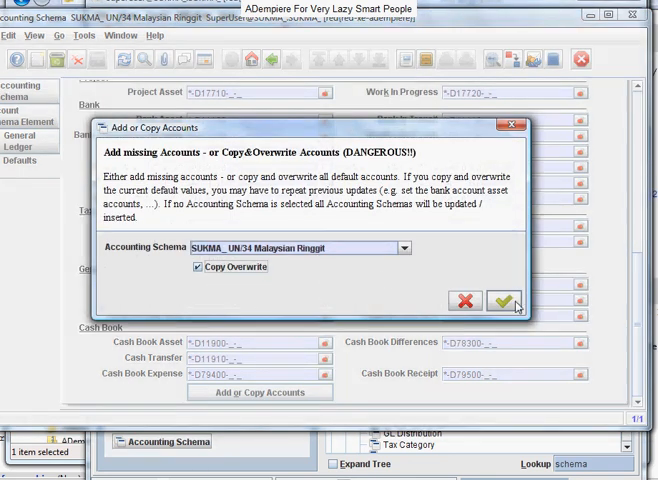
pyautogui.click(508, 302)
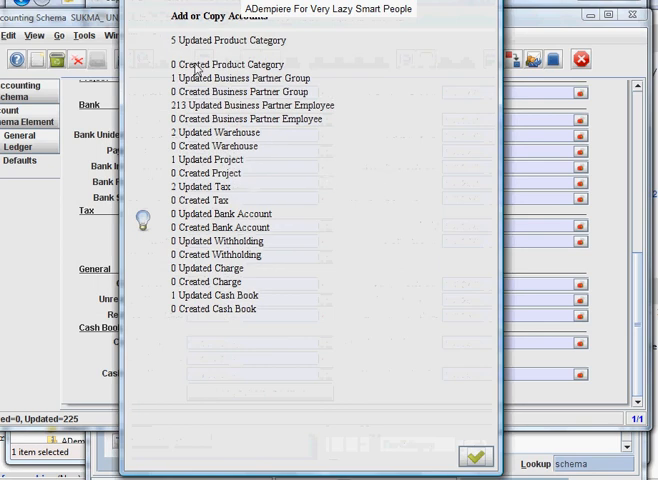